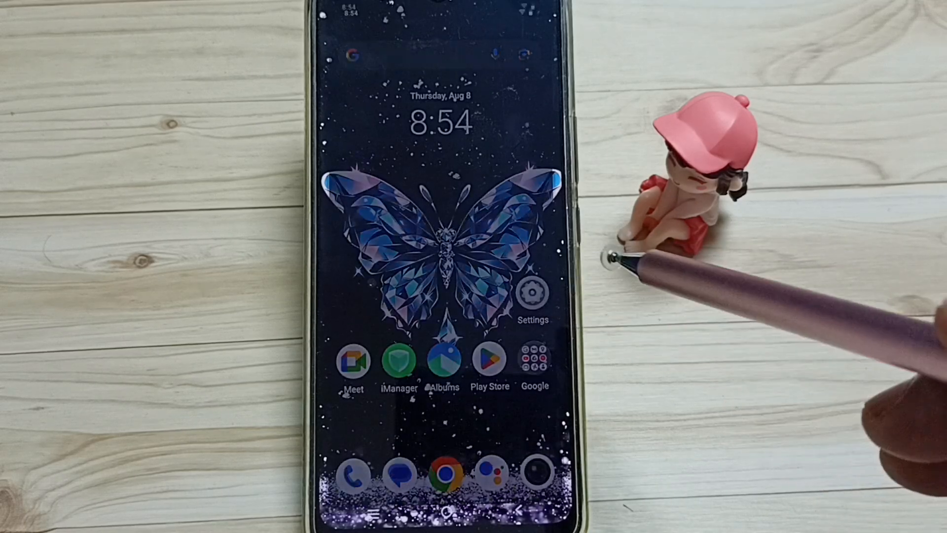
Launch Settings and go to the About phone page.
{"action": "left_click", "coordinate": [532, 296]}
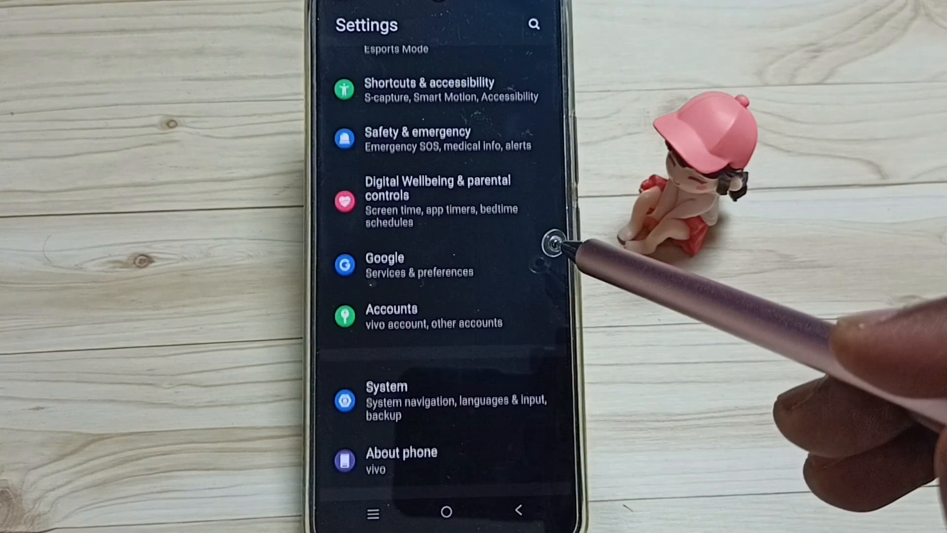
{"action": "scroll", "scroll_direction": "down", "scroll_amount": 3}
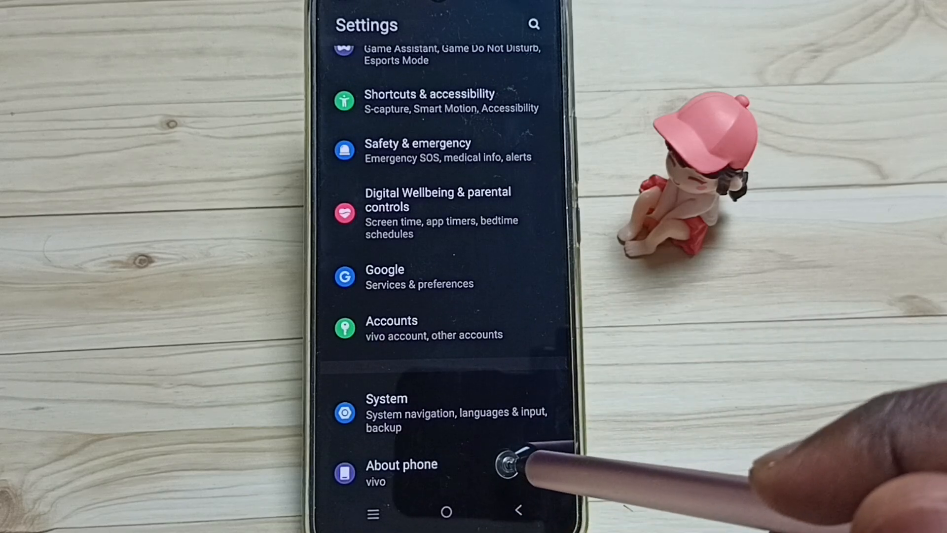
{"action": "left_click", "coordinate": [401, 463]}
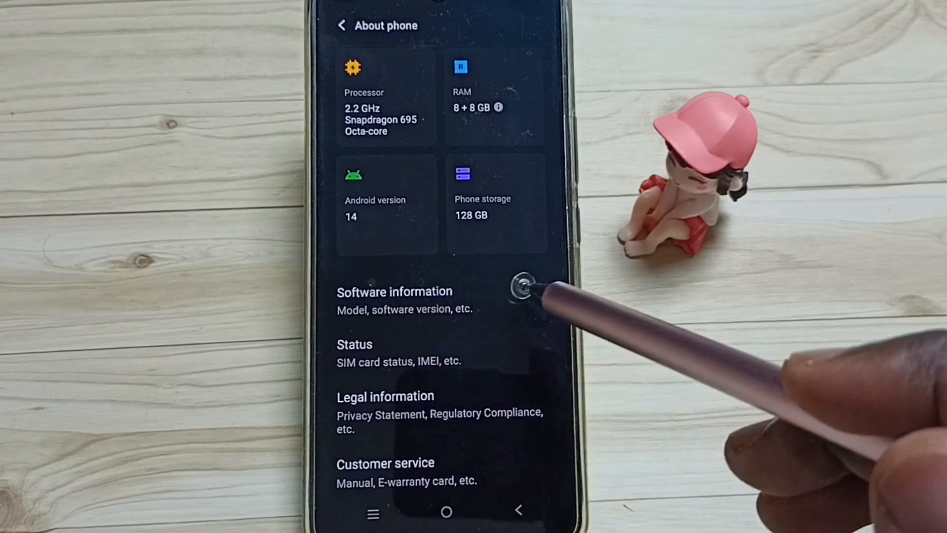
Under Software information, tap Build number repeatedly to enable Developer options.
{"action": "left_click", "coordinate": [394, 291]}
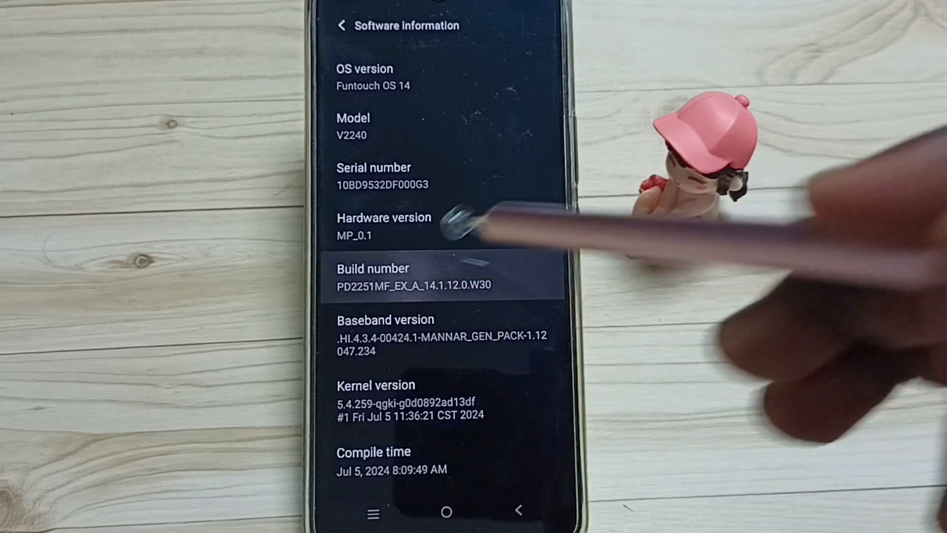
{"action": "left_click", "coordinate": [412, 277]}
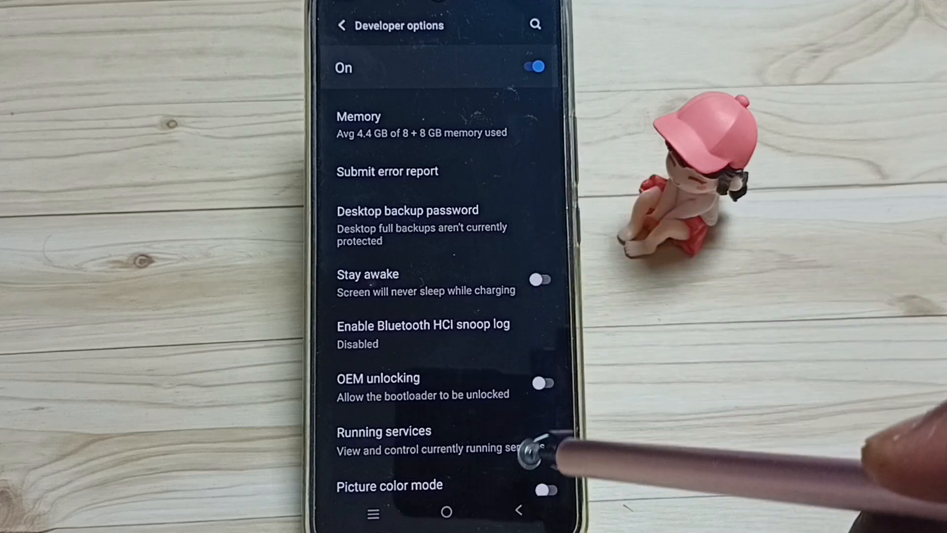
Scroll Developer options down to the Debugging section with USB debugging.
{"action": "scroll", "scroll_direction": "down", "scroll_amount": 3}
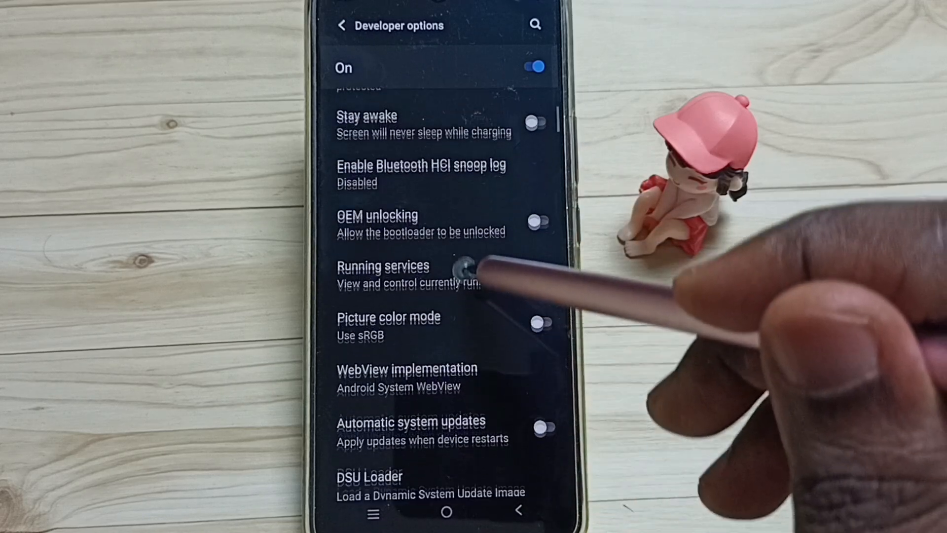
{"action": "scroll", "scroll_direction": "down", "scroll_amount": 3}
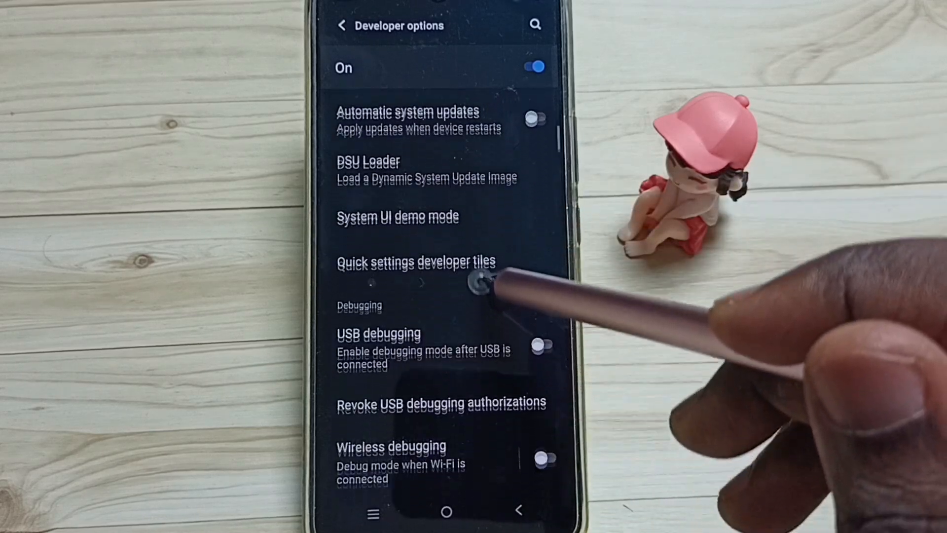
{"action": "scroll", "scroll_direction": "down", "scroll_amount": 3}
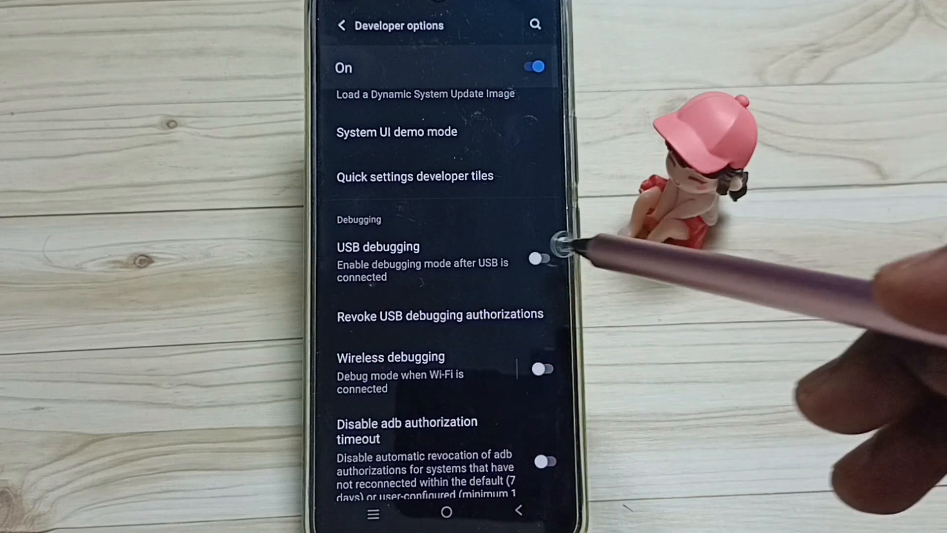
Enable USB debugging, confirm the Allow USB debugging warning, then disable it again.
{"action": "left_click", "coordinate": [538, 258]}
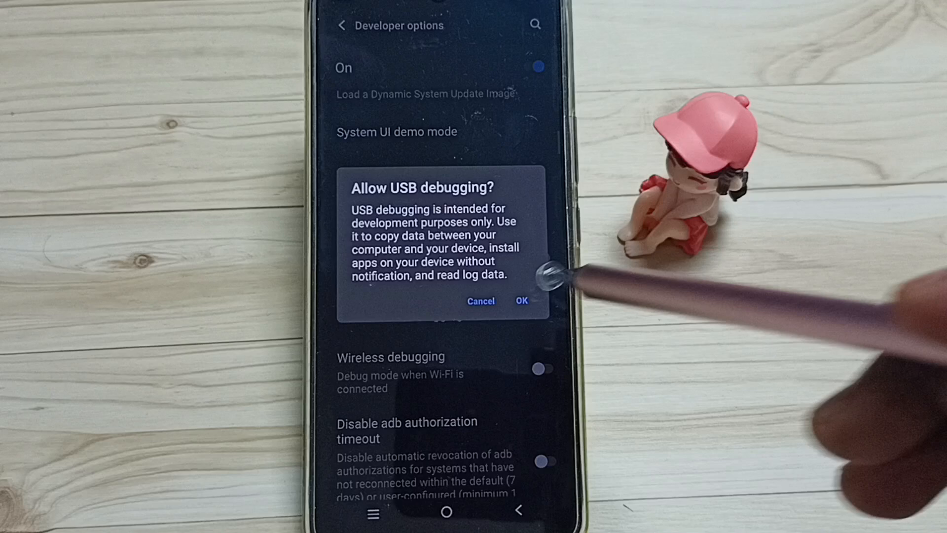
{"action": "left_click", "coordinate": [521, 301]}
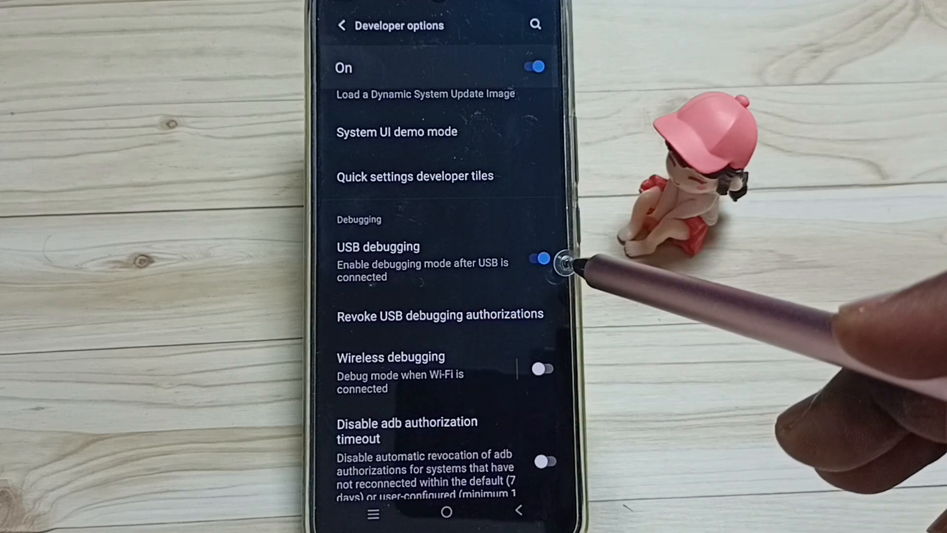
{"action": "left_click", "coordinate": [541, 258]}
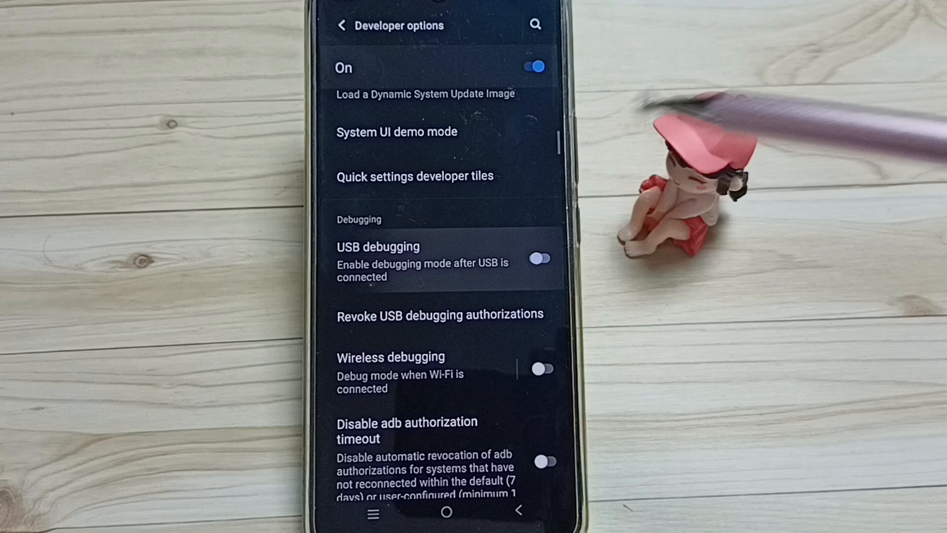
{"action": "left_click", "coordinate": [539, 258]}
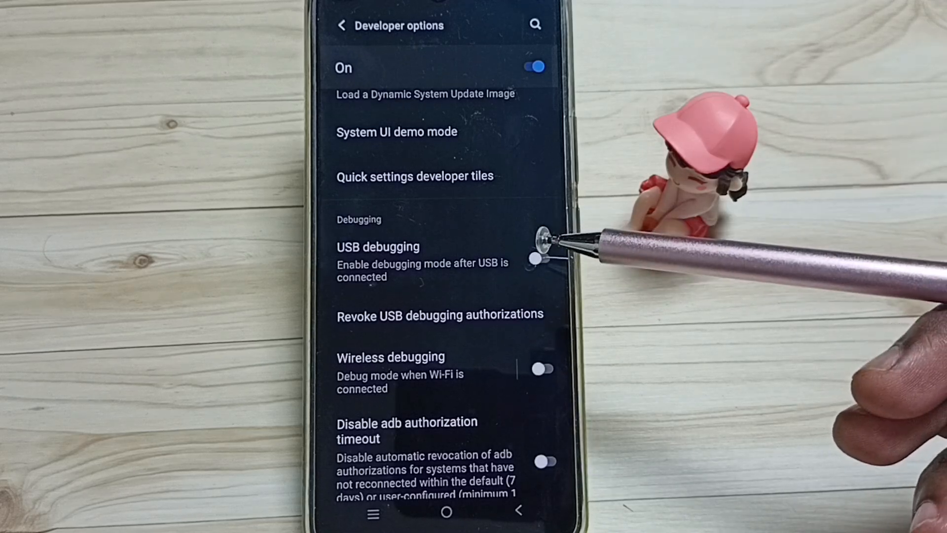
{"action": "mouse_move", "coordinate": [541, 242]}
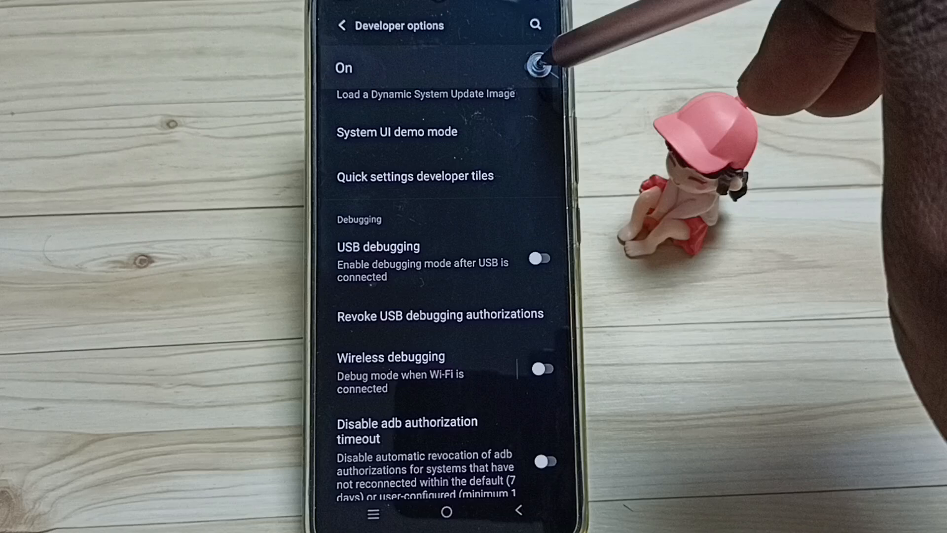
Flip the Developer options master switch at the top to off.
{"action": "left_click", "coordinate": [536, 67]}
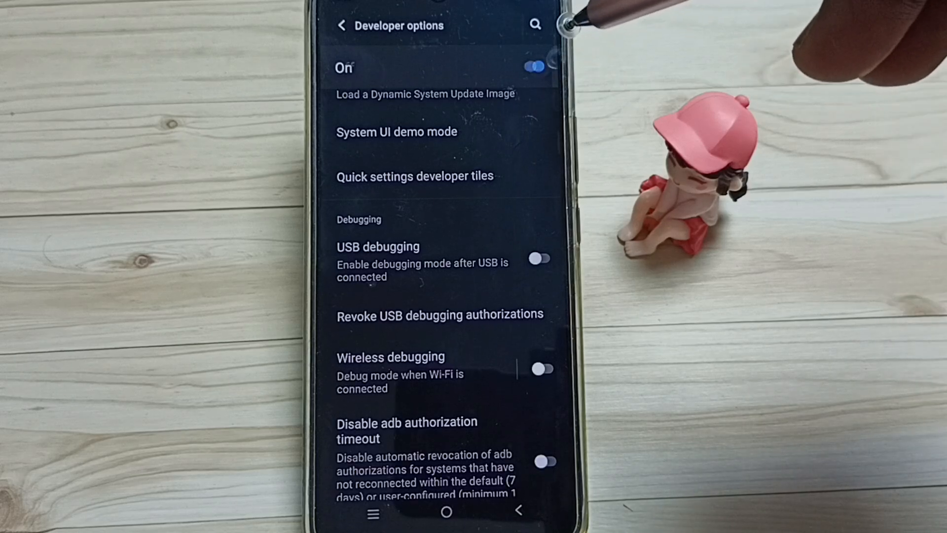
{"action": "left_click", "coordinate": [534, 67]}
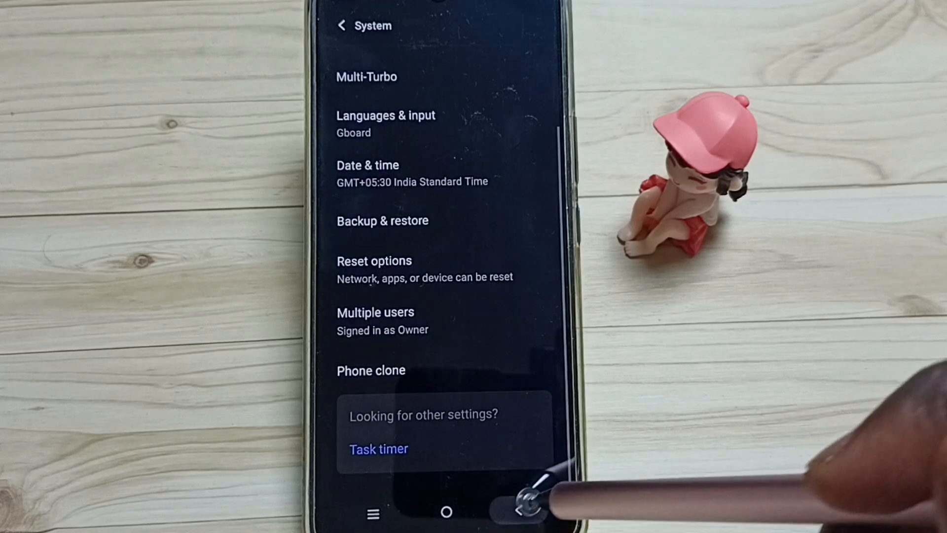
Exit Settings back to the phone's home screen.
{"action": "left_click", "coordinate": [446, 512]}
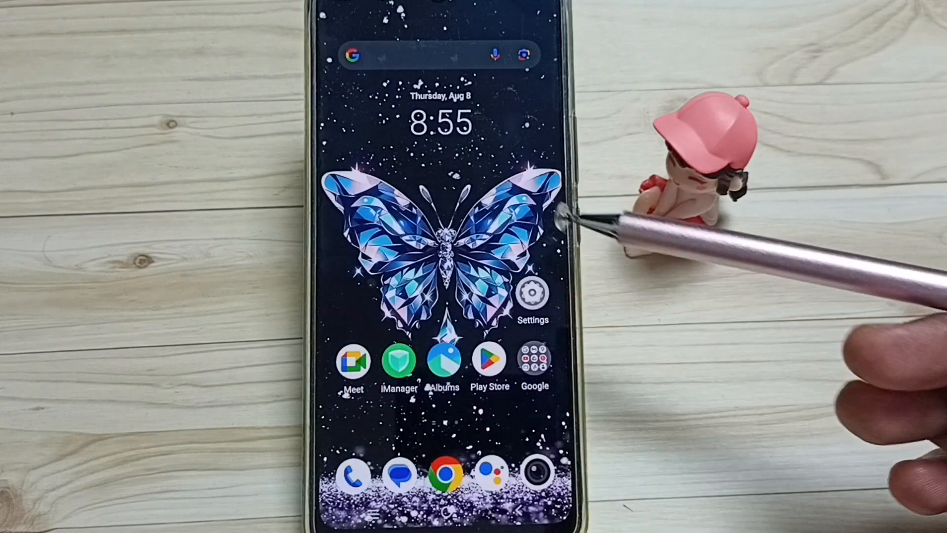